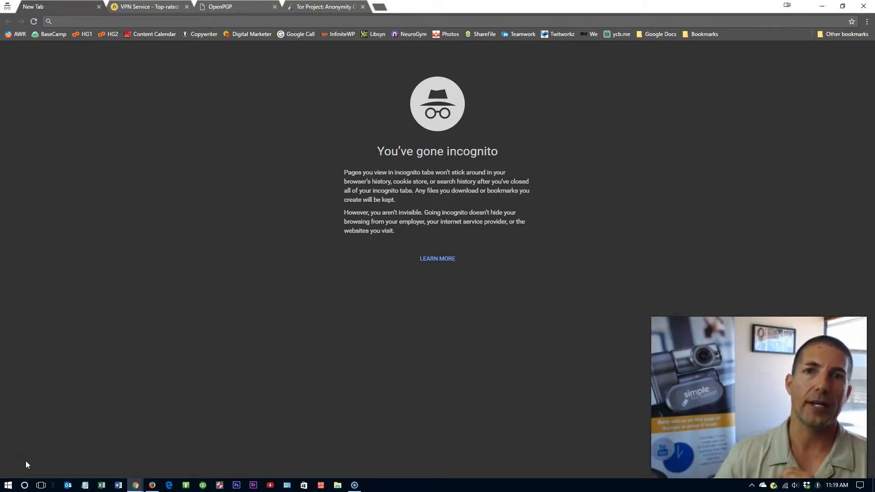
mouse_move(821, 54)
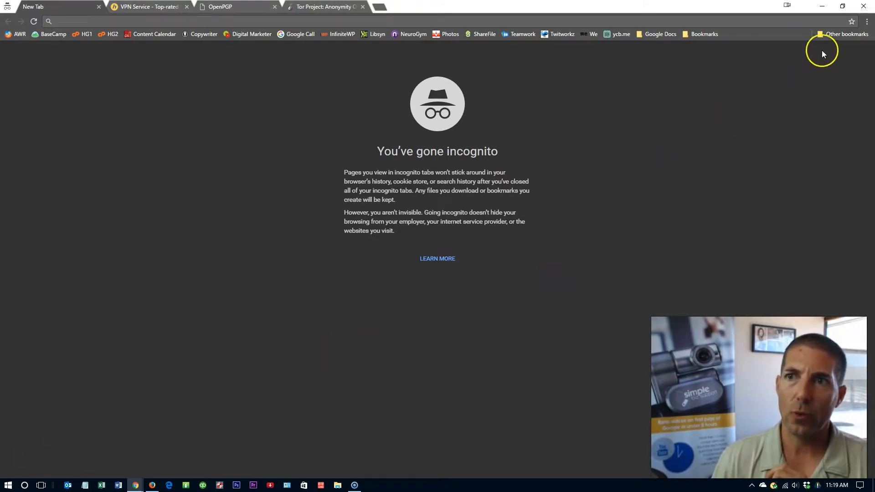
Open Chrome's main menu to start a new incognito window.
left_click(865, 21)
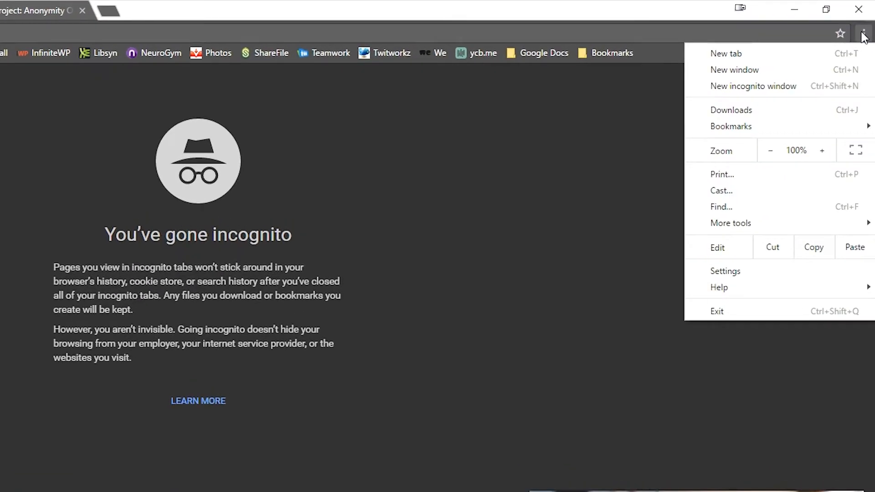
mouse_move(831, 86)
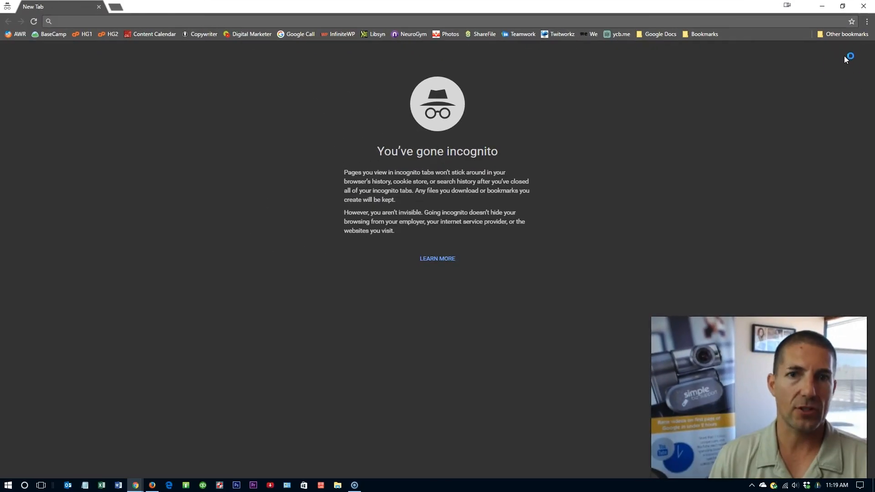
mouse_move(552, 211)
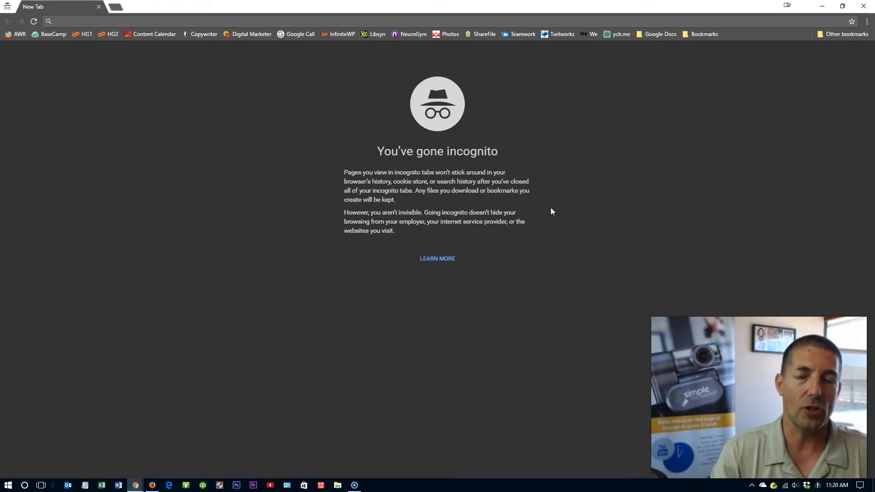
mouse_move(679, 53)
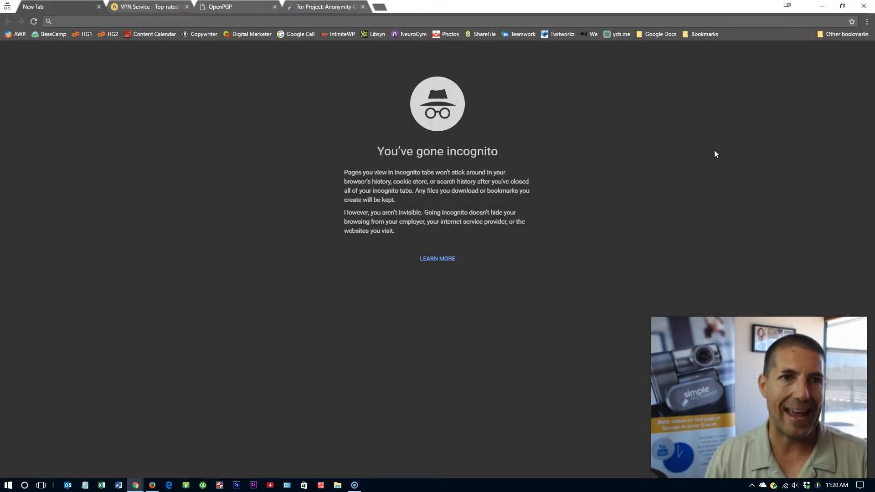
mouse_move(179, 86)
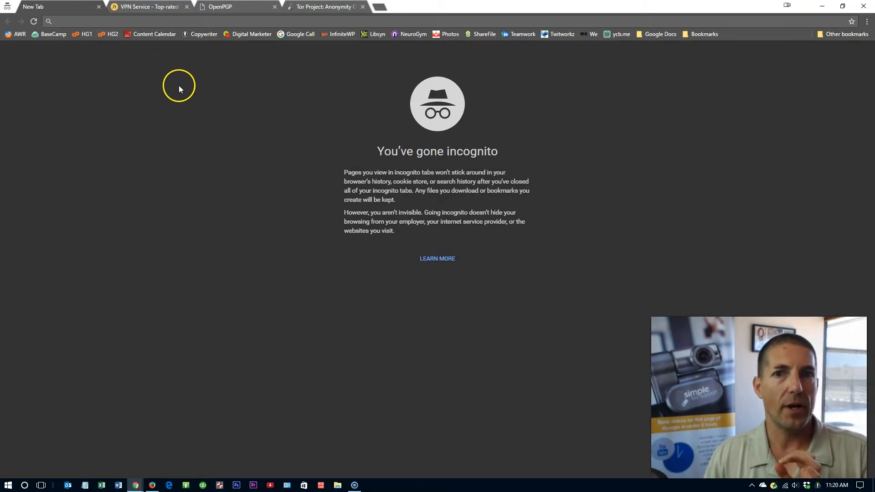
mouse_move(179, 89)
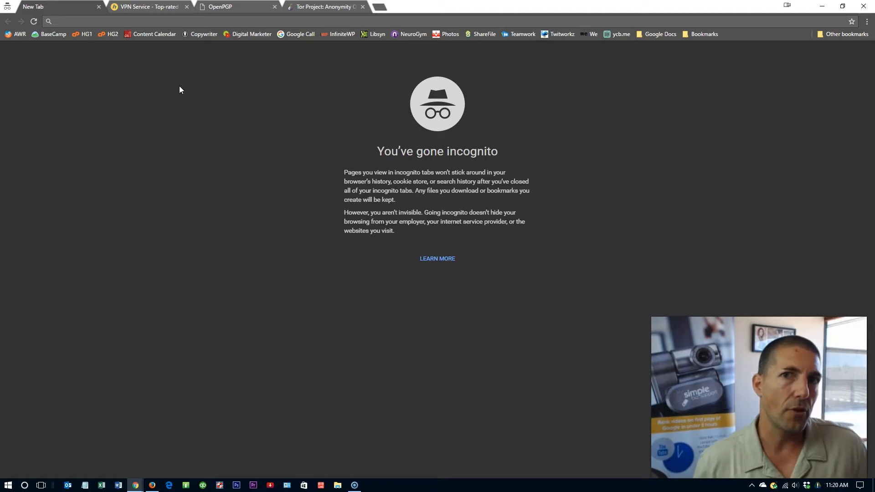
mouse_move(161, 28)
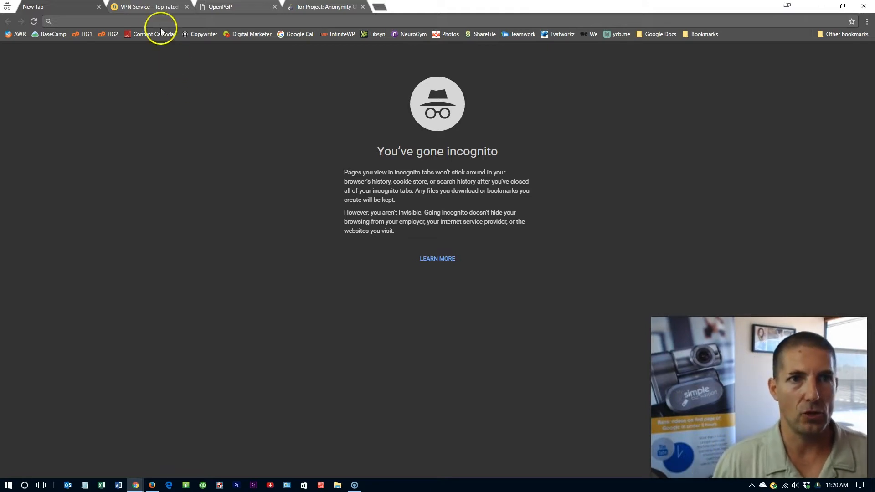
Check Hide My Ass VPN prices: $11.52 monthly, $8.33 six-month, $6.55 yearly.
left_click(148, 6)
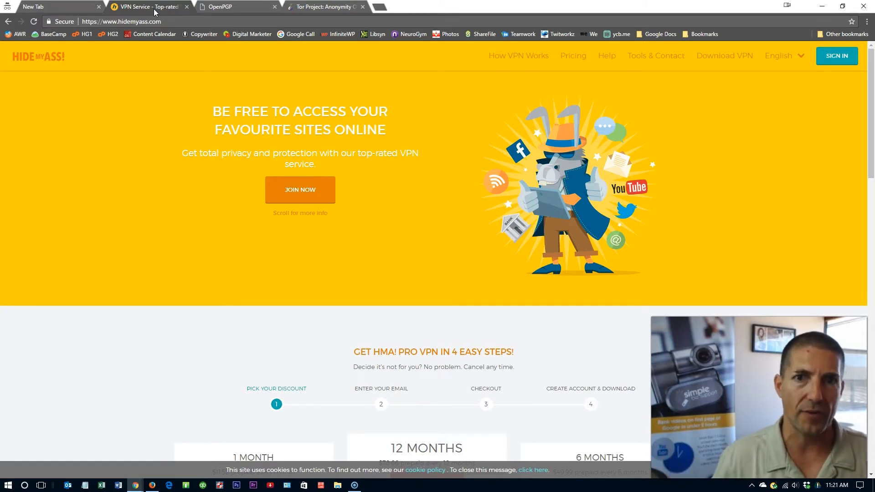
scroll("down", 3)
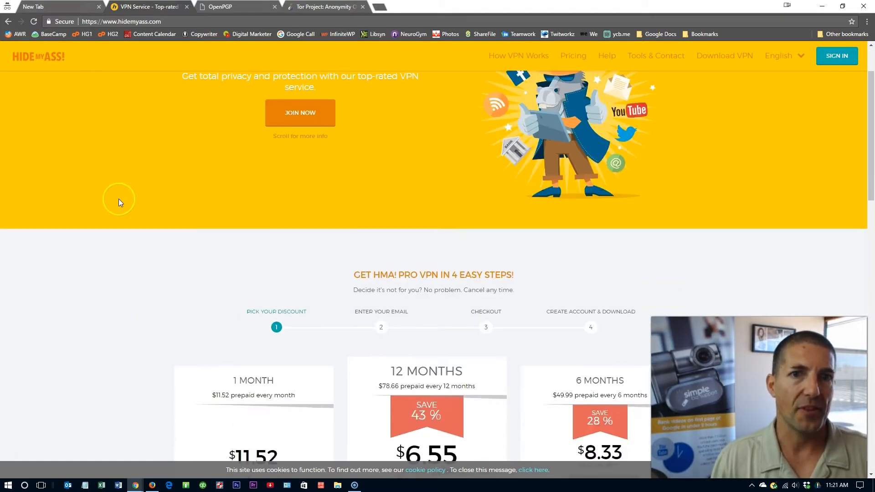
scroll("down", 3)
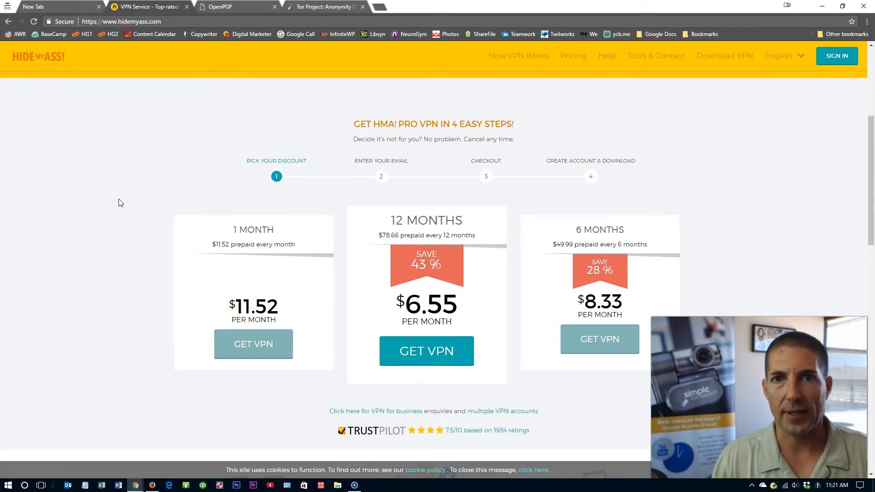
scroll("up", 3)
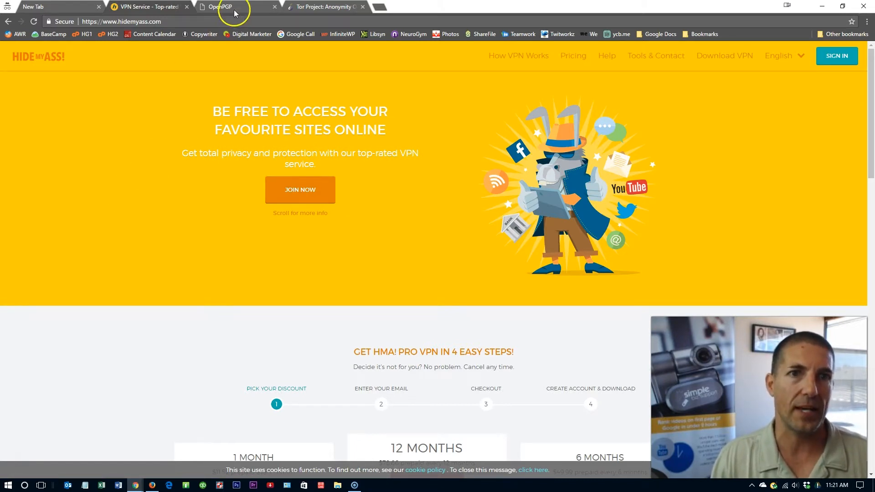
mouse_move(235, 9)
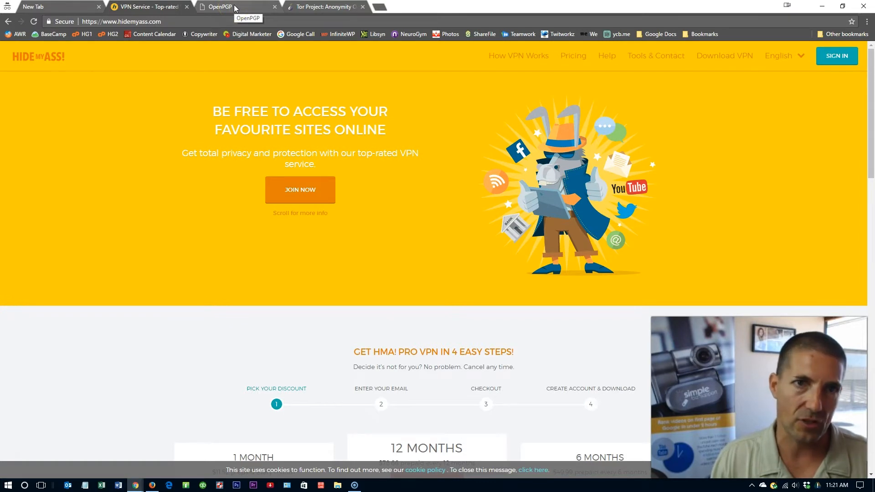
Show the openpgp.org homepage about the email encryption standard.
left_click(216, 6)
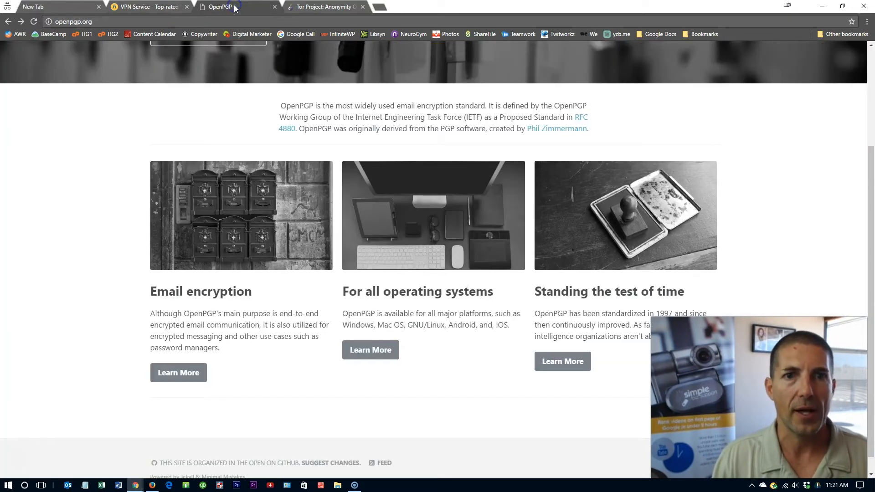
scroll("up", 3)
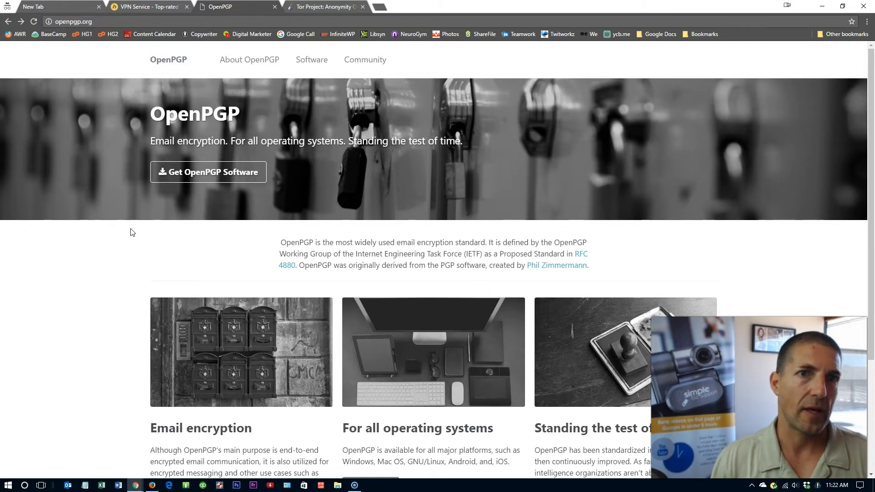
mouse_move(331, 11)
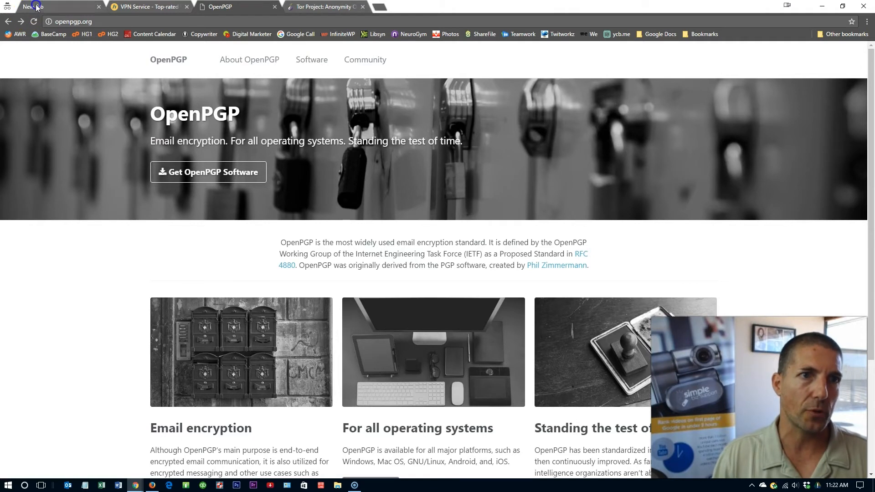
Cycle through the VPN and OpenPGP tabs to reach the torproject.org homepage.
left_click(147, 7)
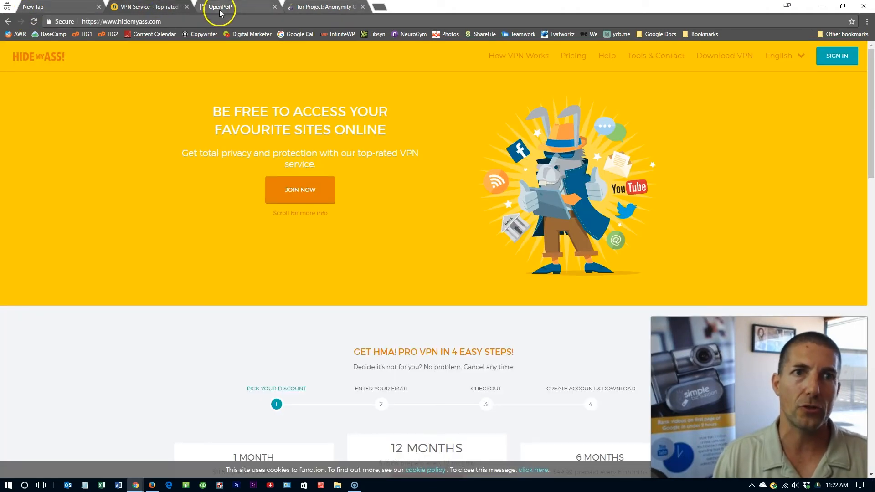
left_click(219, 6)
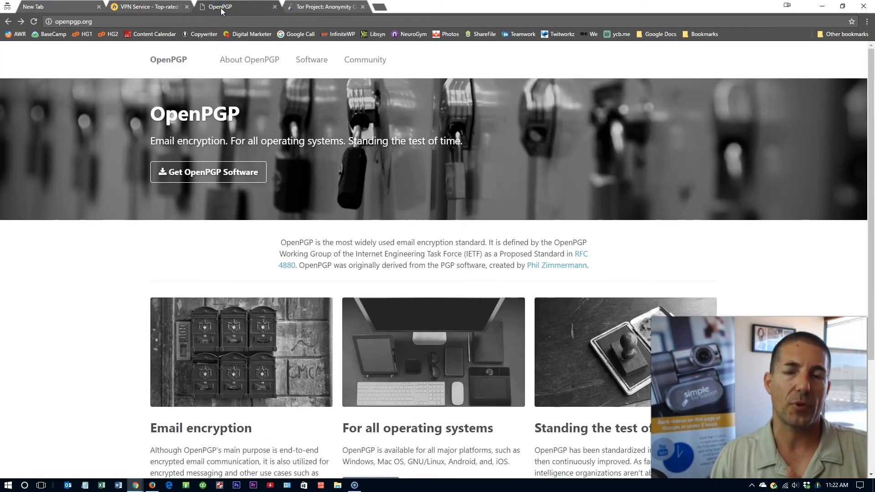
left_click(323, 6)
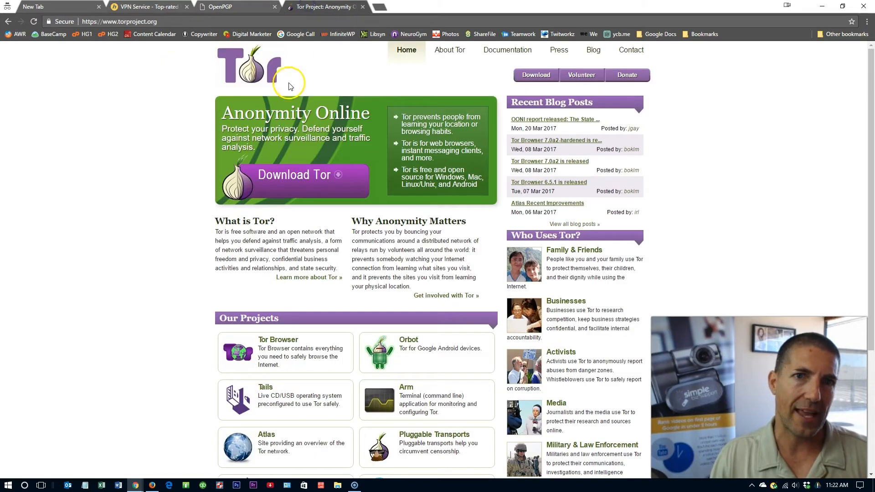
mouse_move(158, 230)
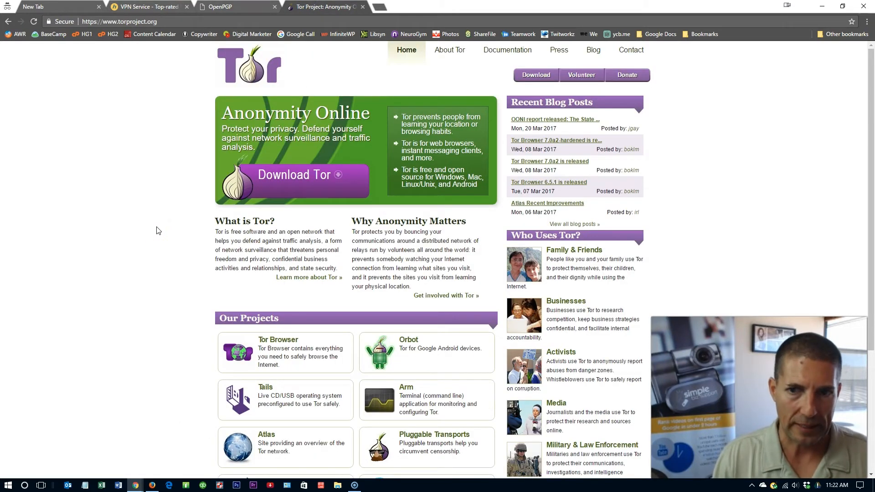